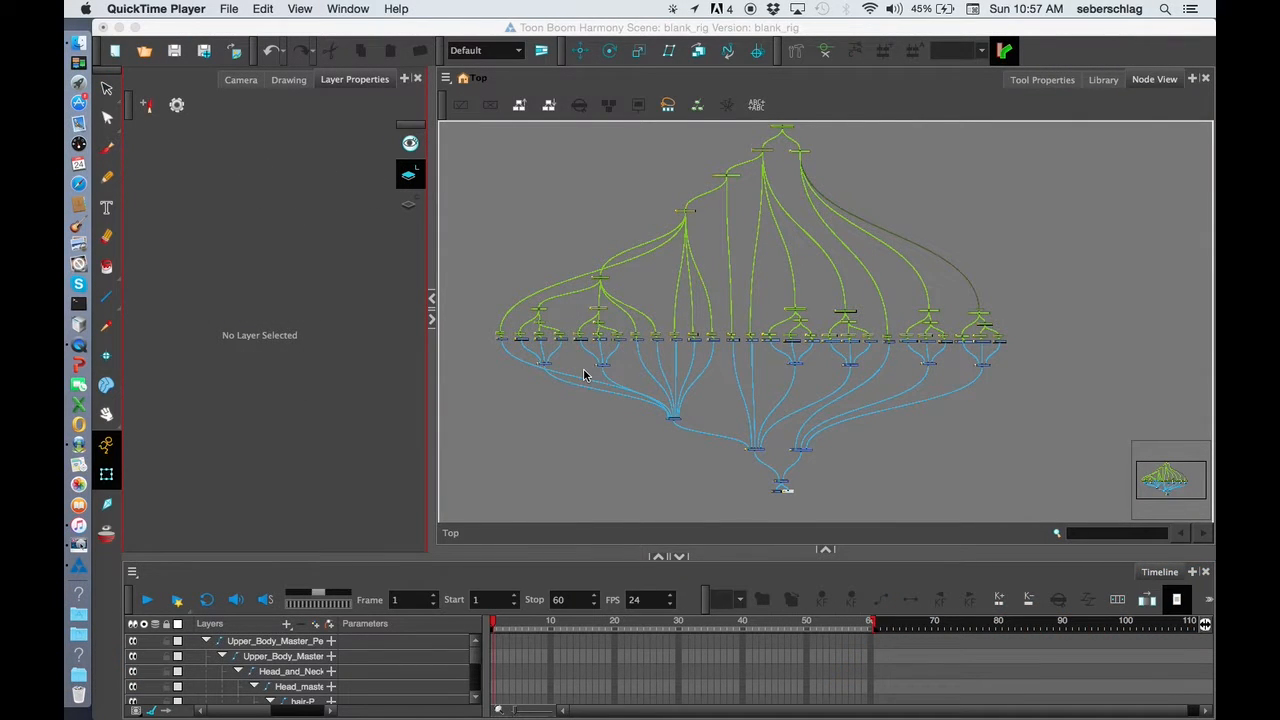
mouse_move(636, 360)
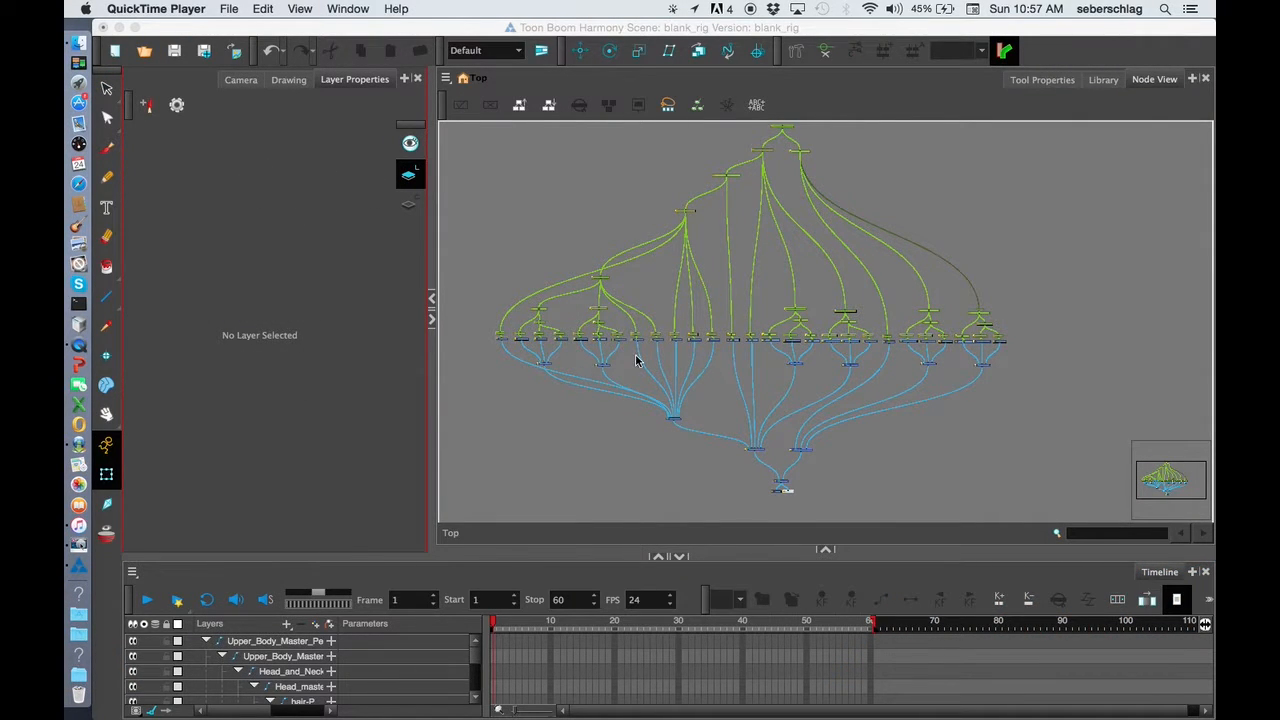
mouse_move(656, 422)
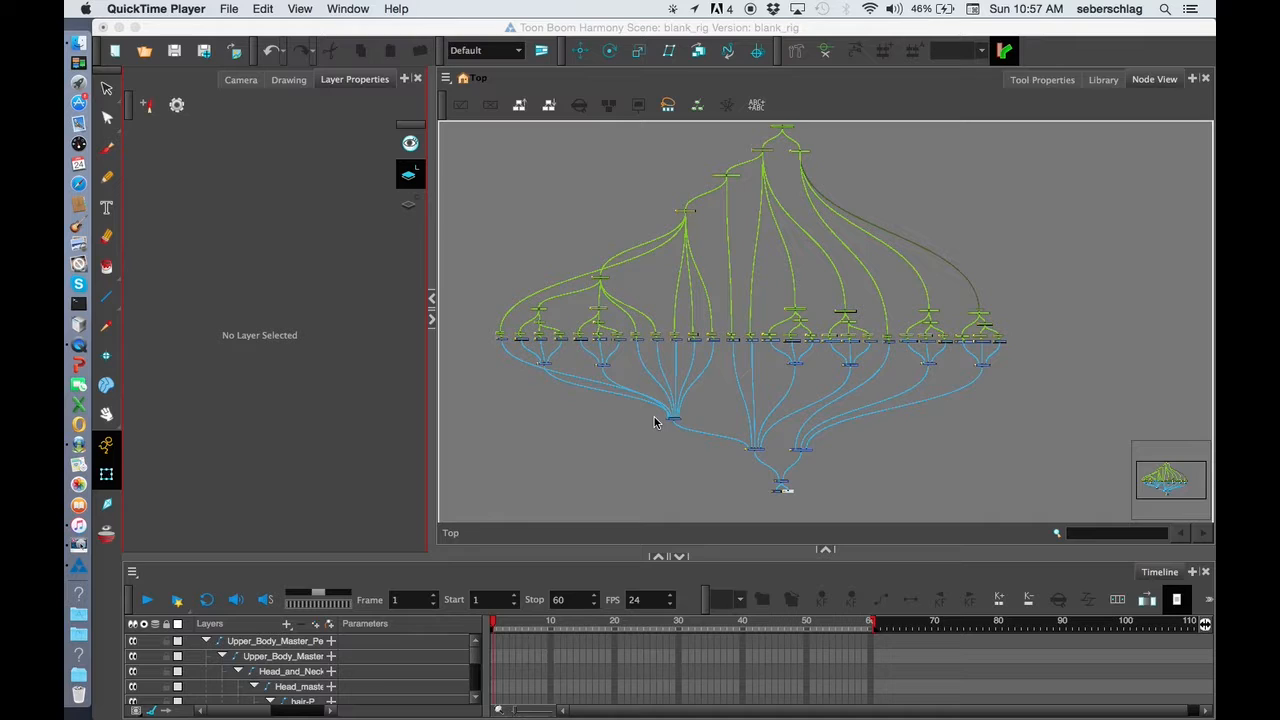
mouse_move(444, 244)
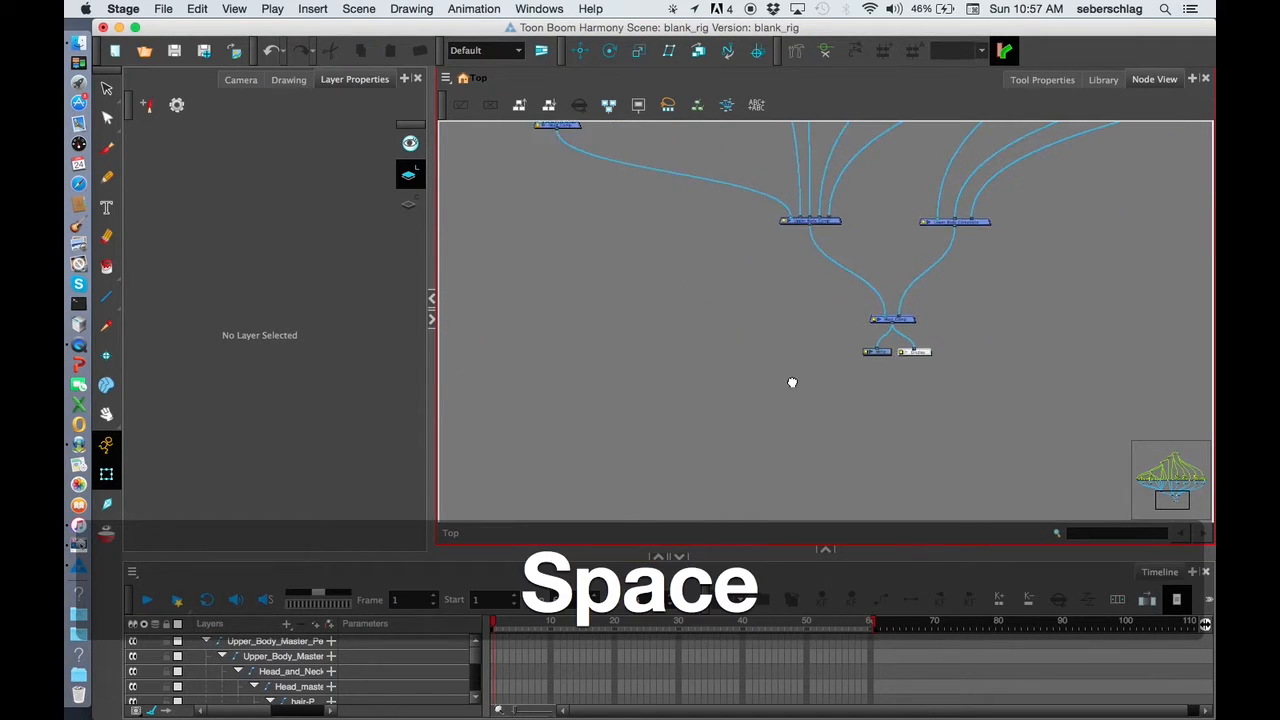
- Select every rig node, group them into one node and centre the new group
key(space)
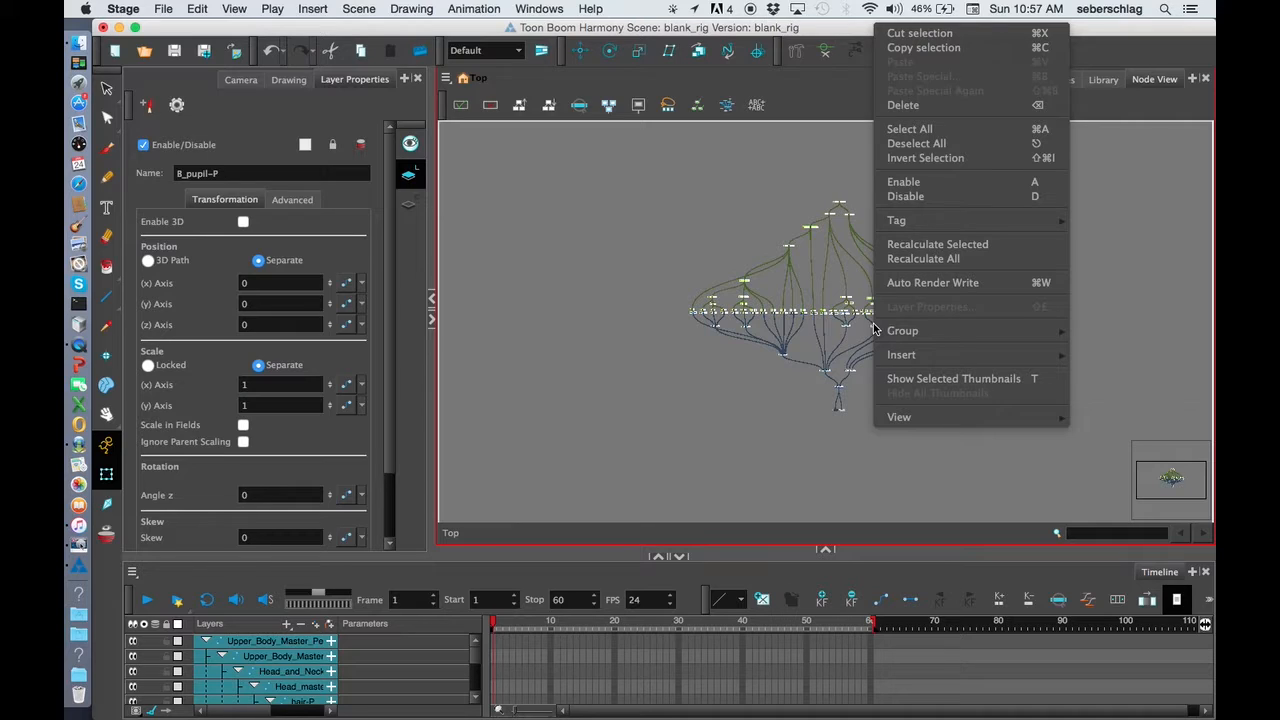
click(900, 330)
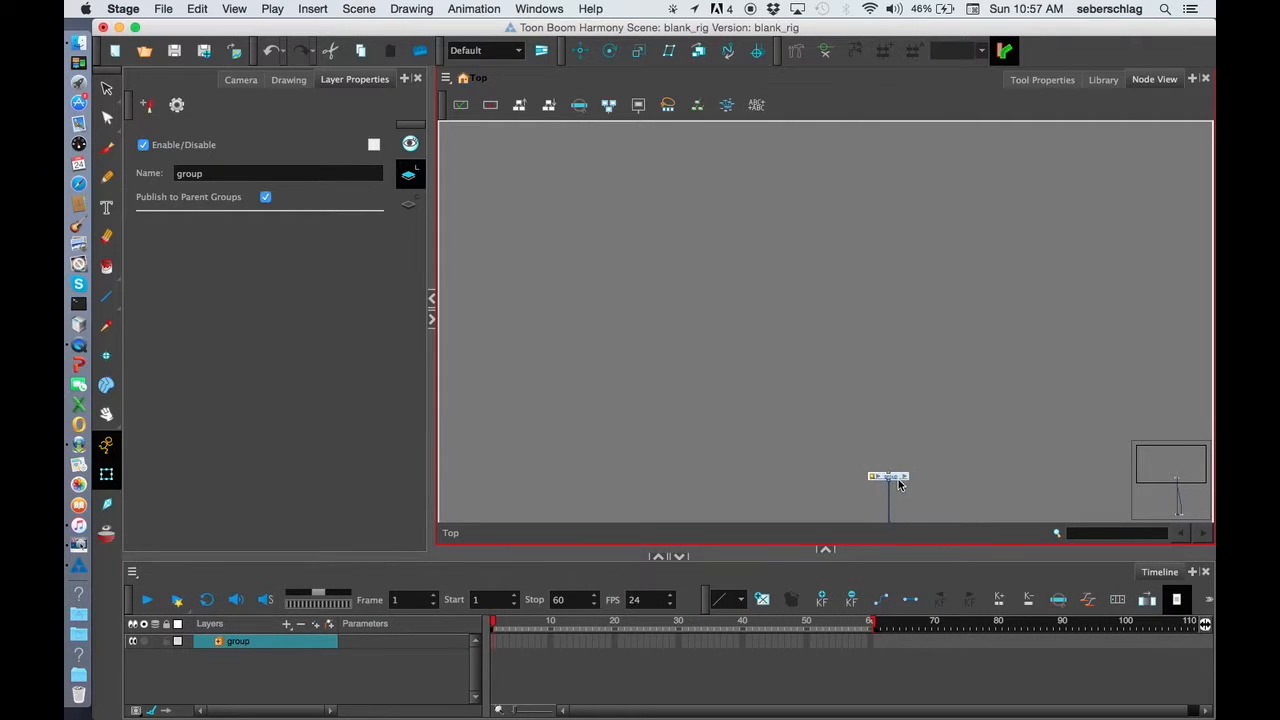
drag(888, 478, 890, 444)
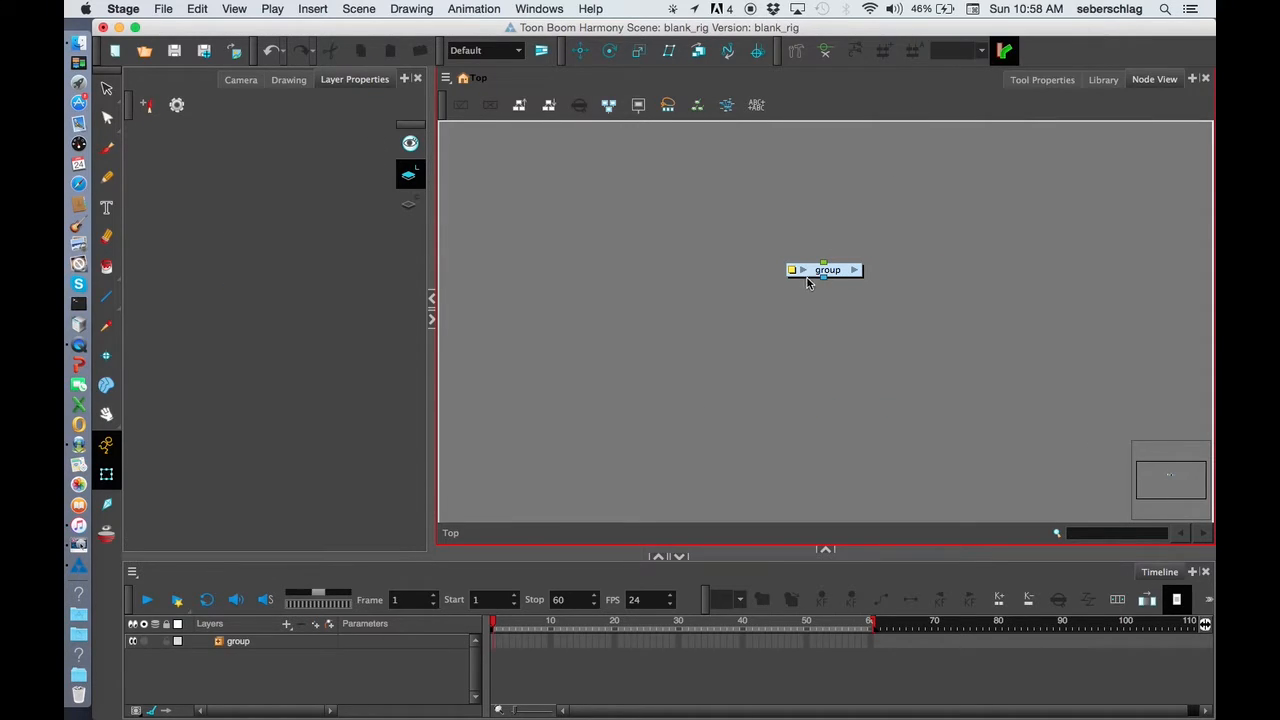
- Name the group node Blank_Rig_Template through its Layer Properties
double_click(828, 268)
text(Blank_)
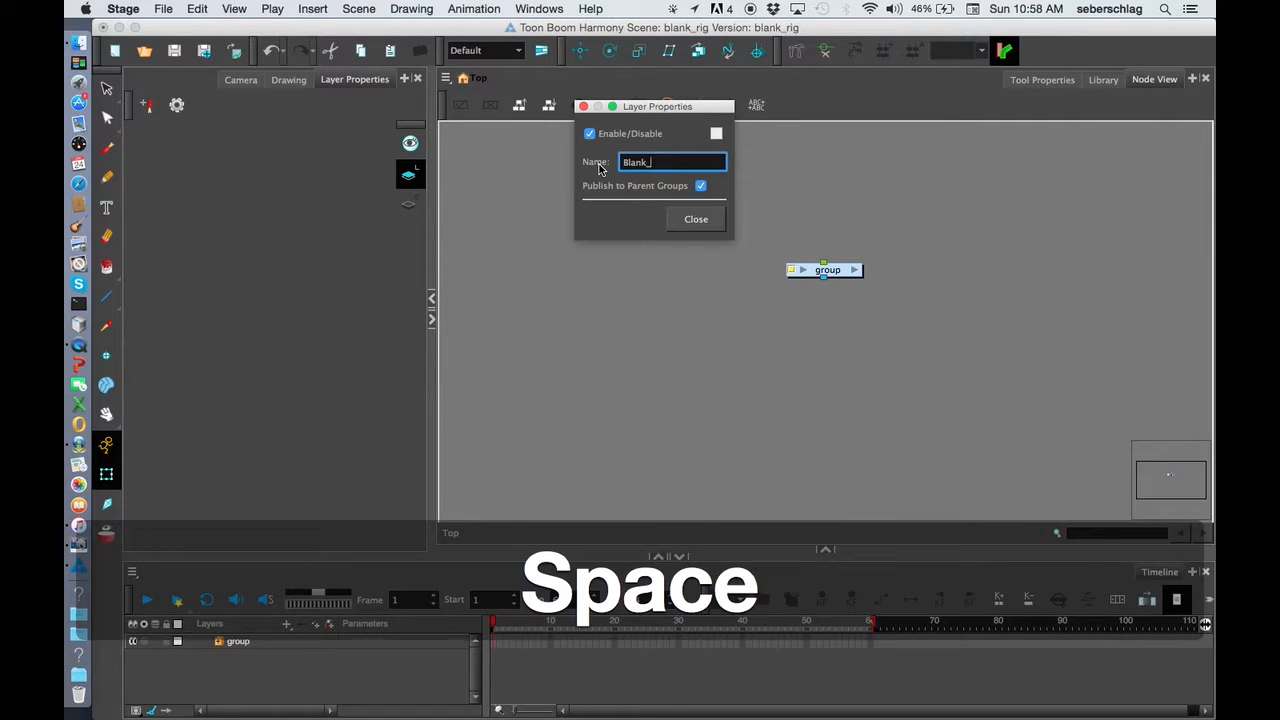
text(Rig)
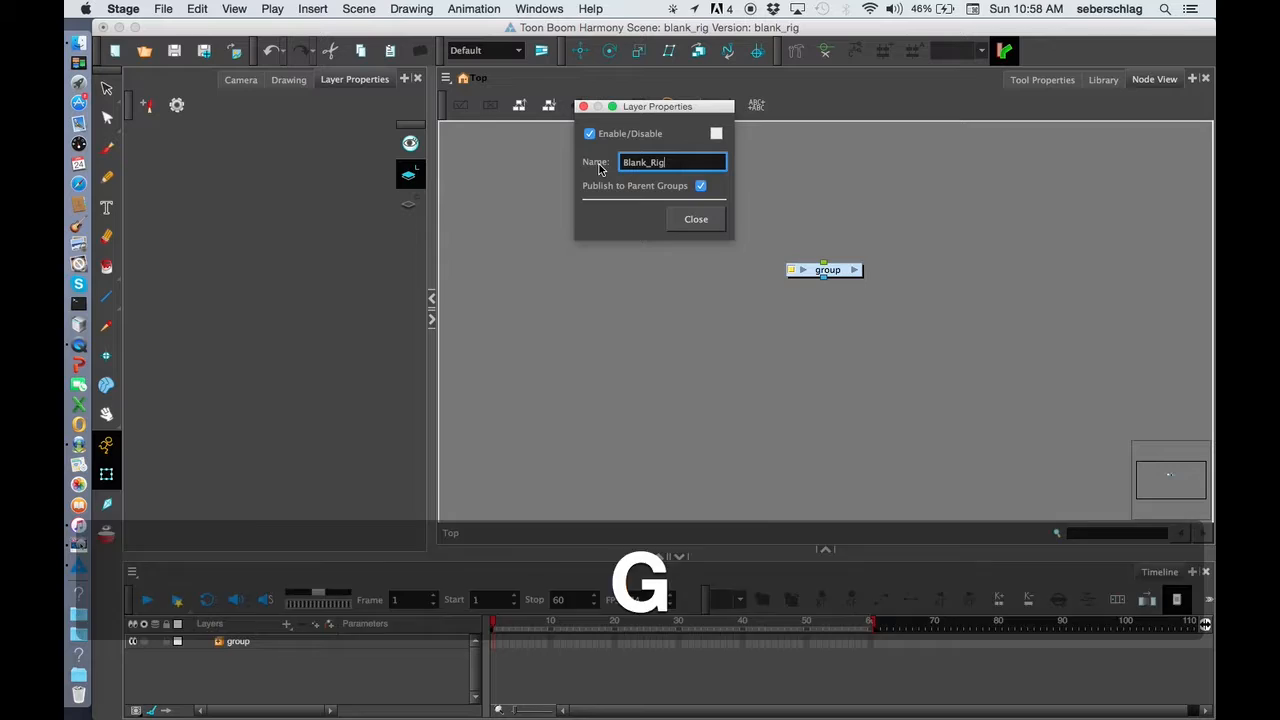
text(_Templay)
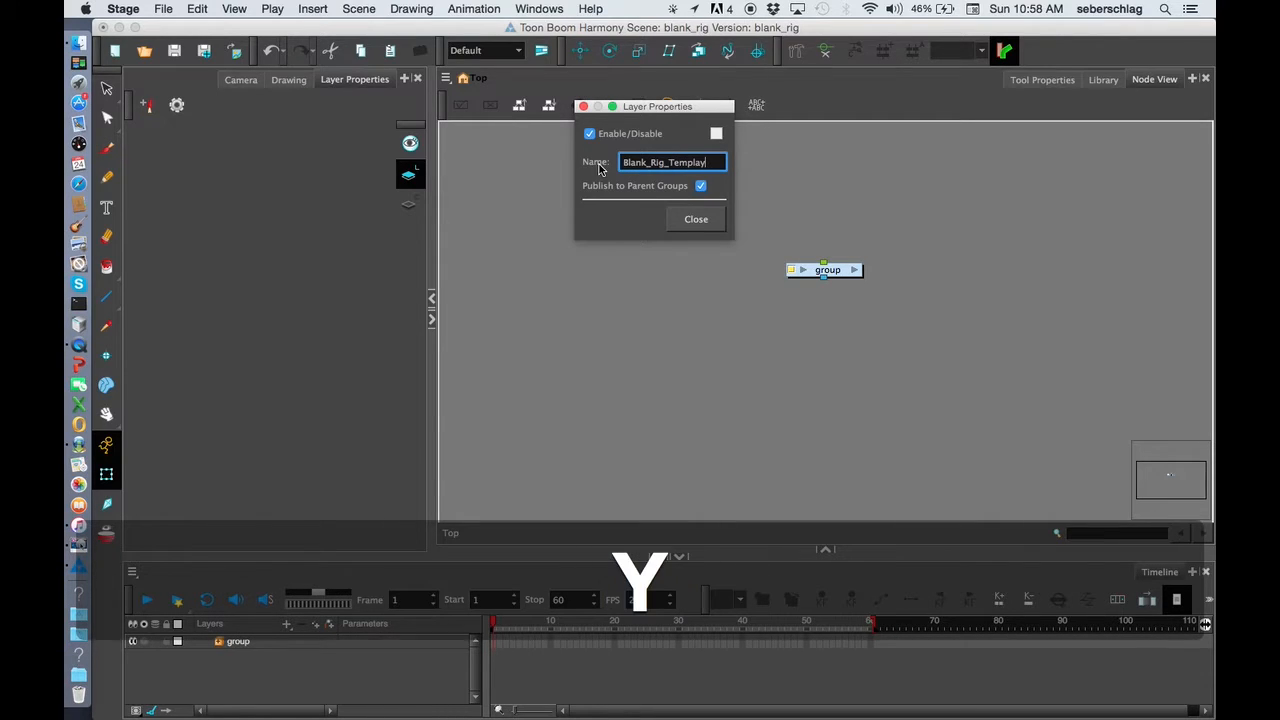
click(696, 218)
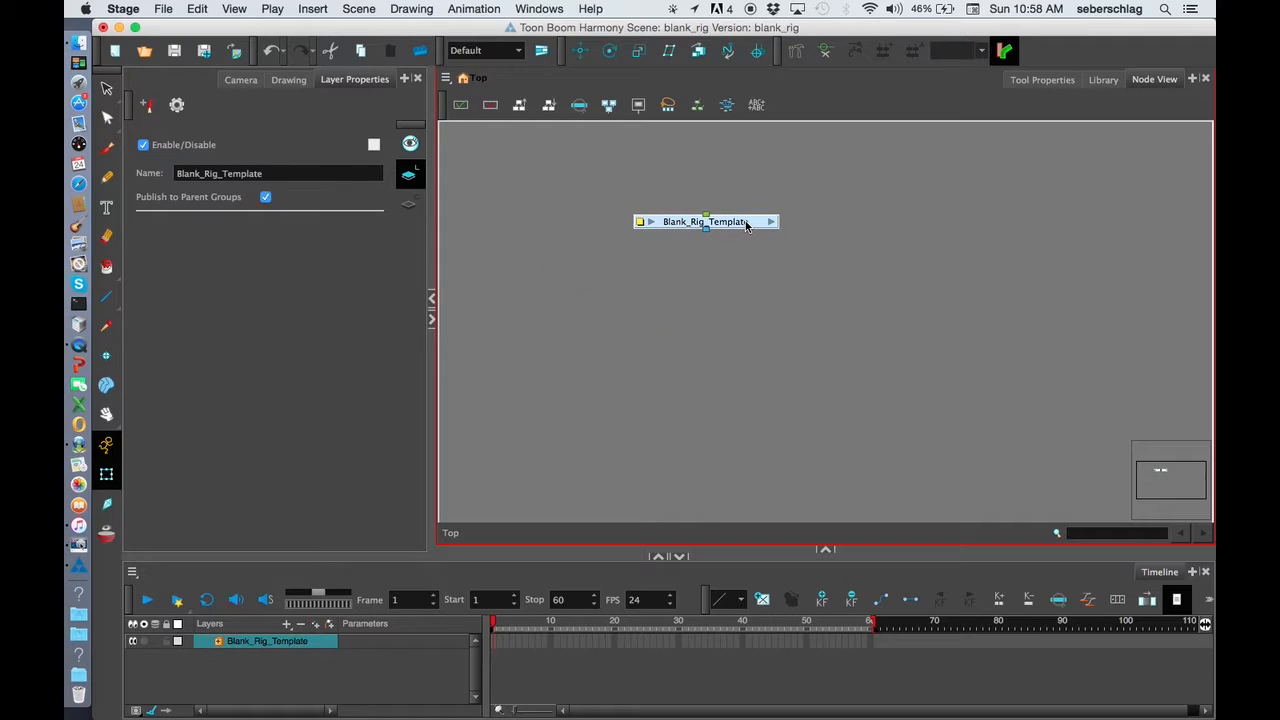
mouse_move(744, 224)
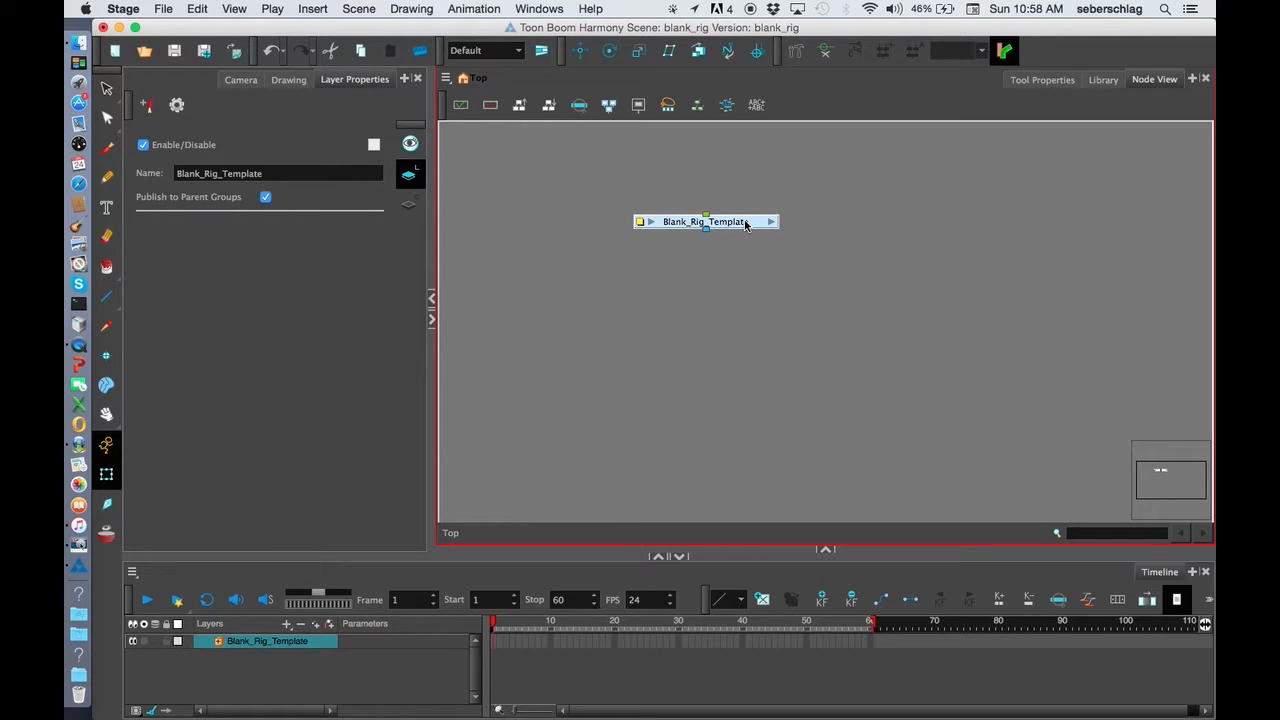
- Start a New Library from the library folder list, reaching the directory chooser
click(1104, 80)
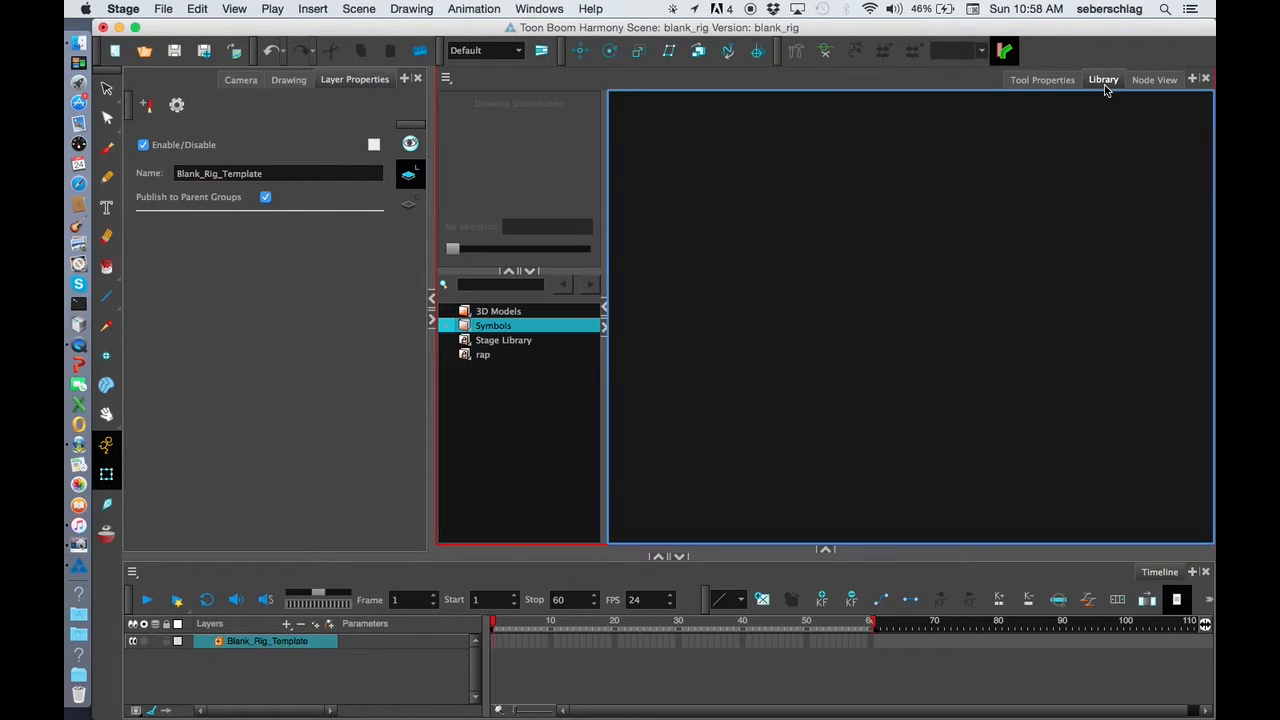
click(484, 354)
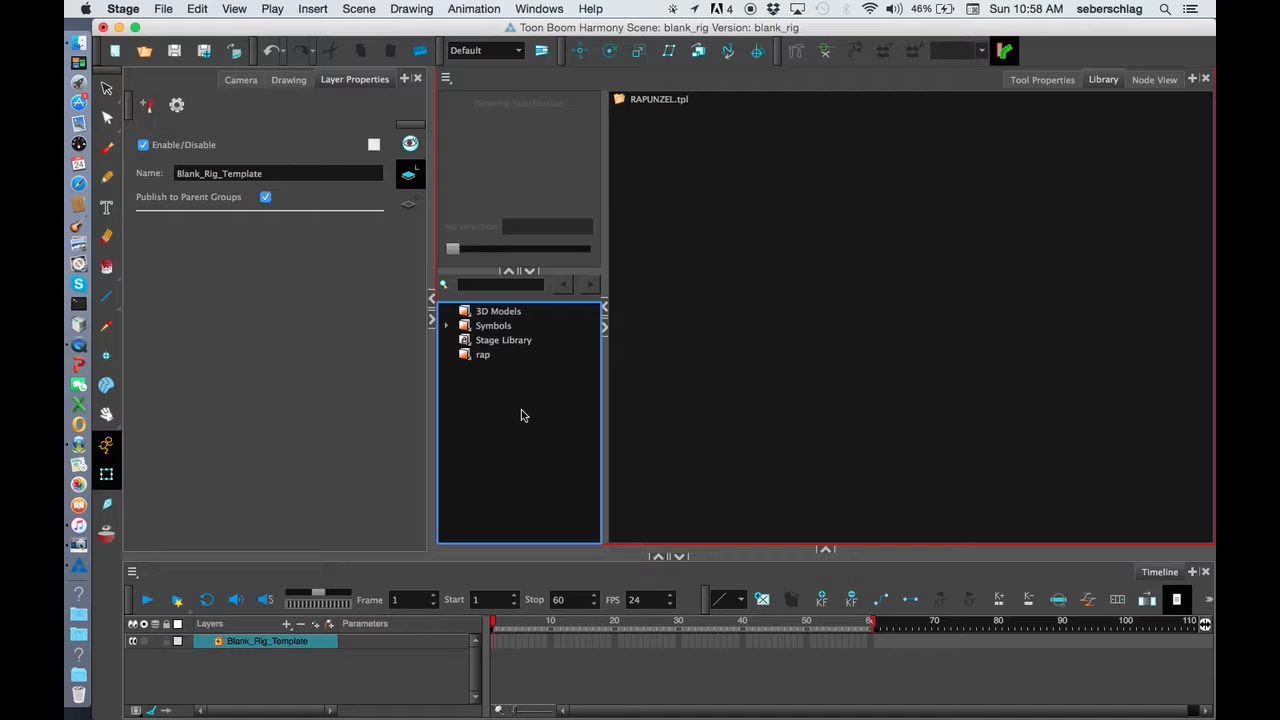
right_click(484, 354)
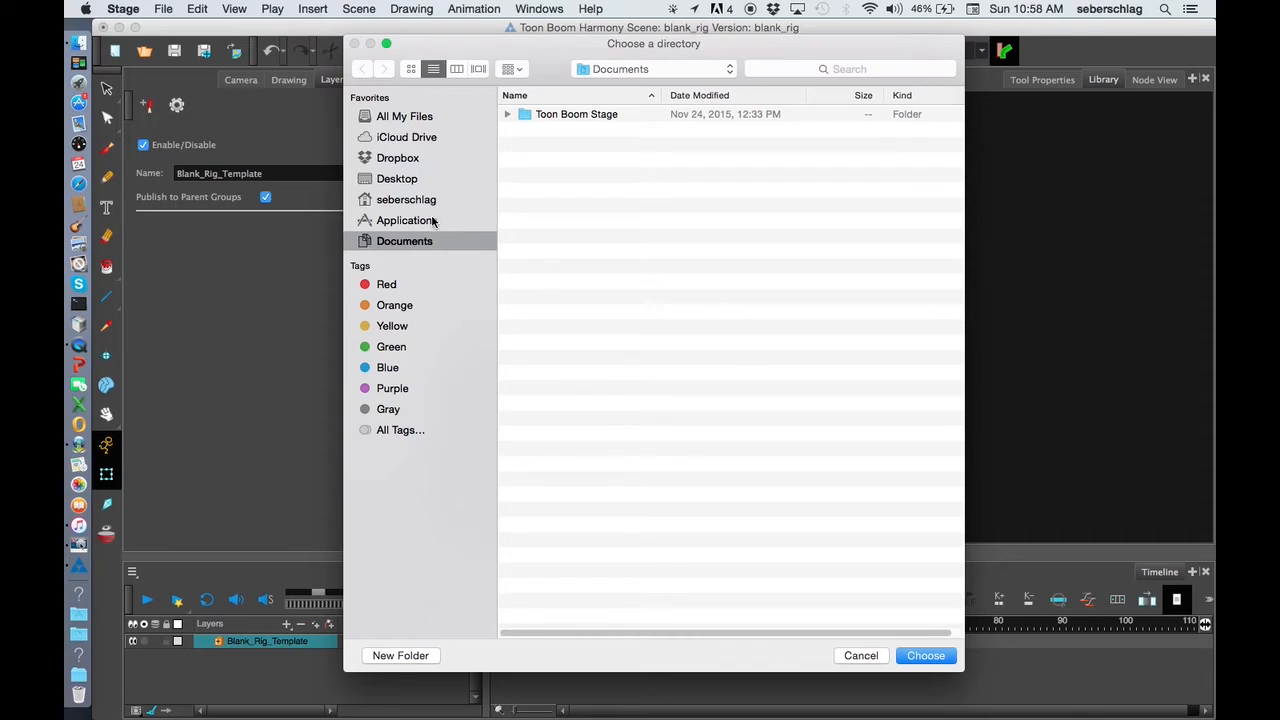
- Create a Harmony Lib folder on the Desktop and choose it as the library folder
click(396, 178)
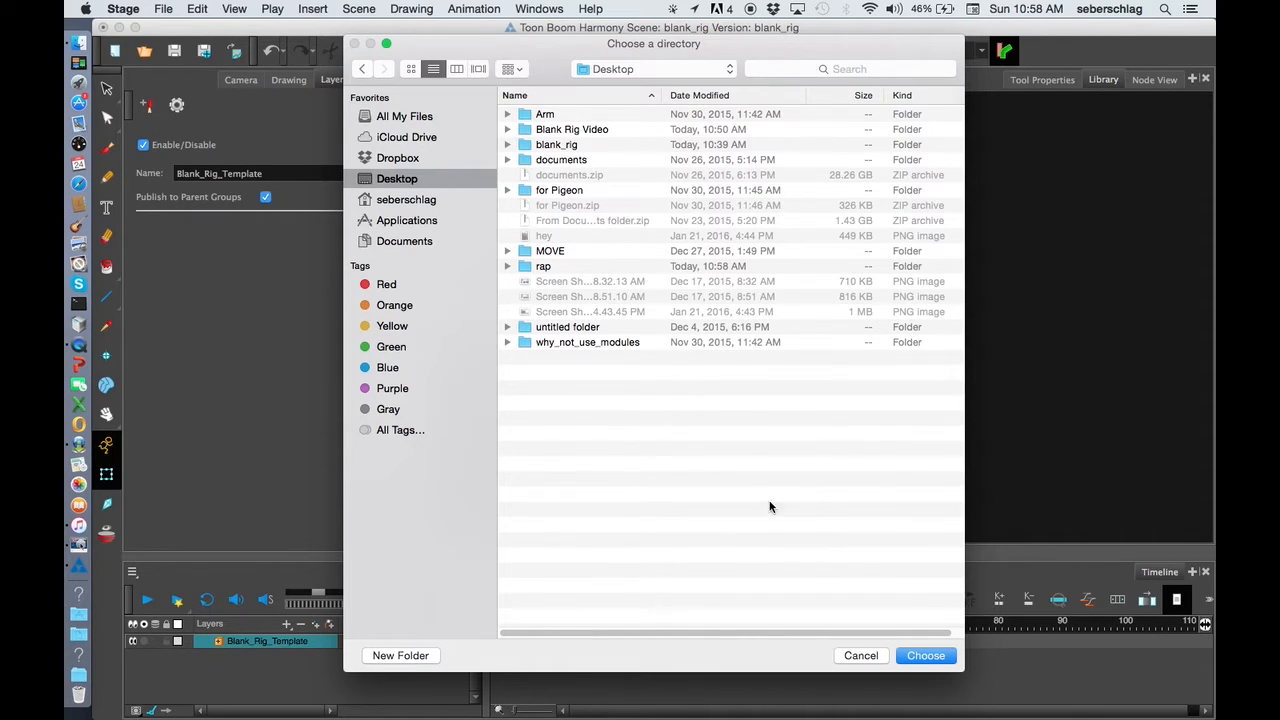
click(400, 656)
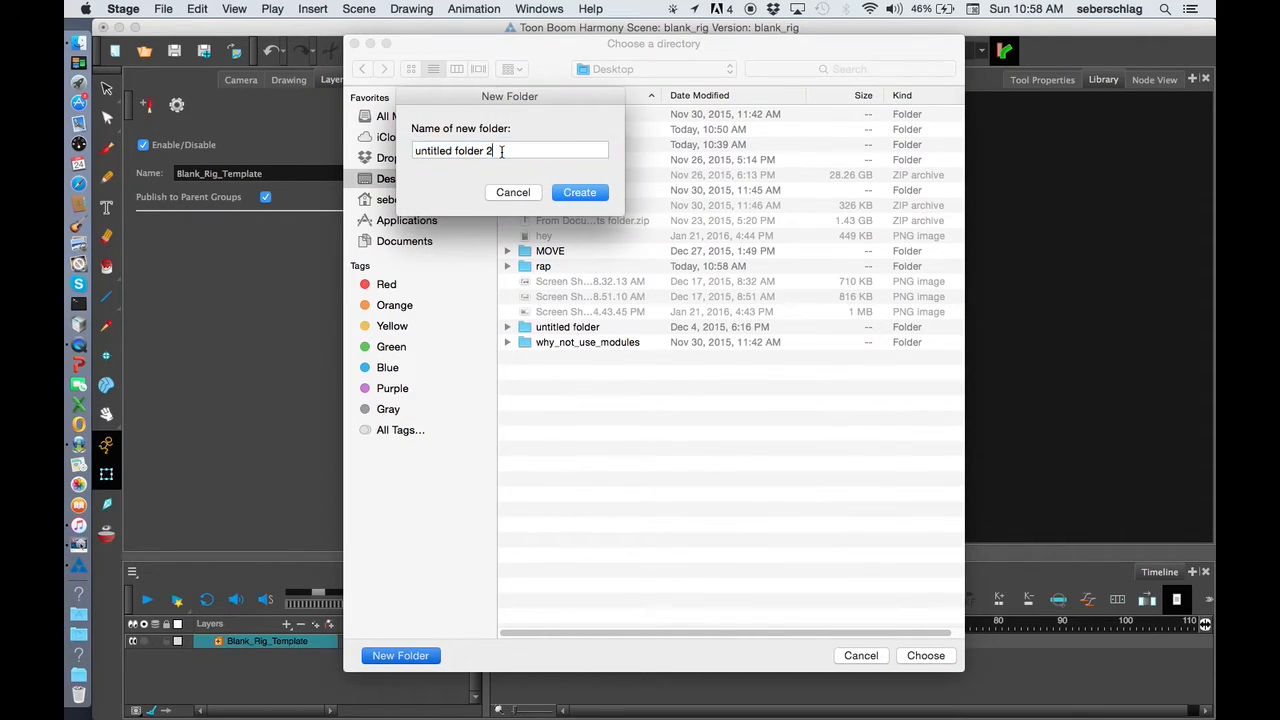
text(Harmony Lib)
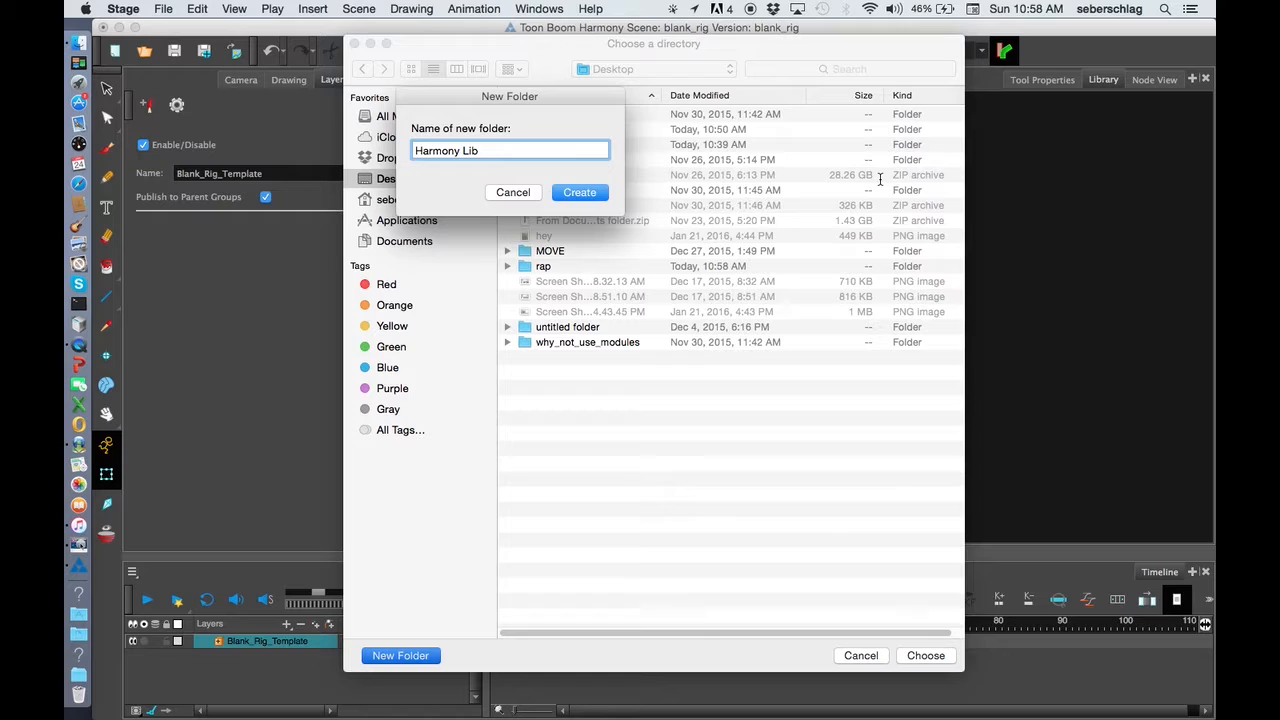
click(580, 192)
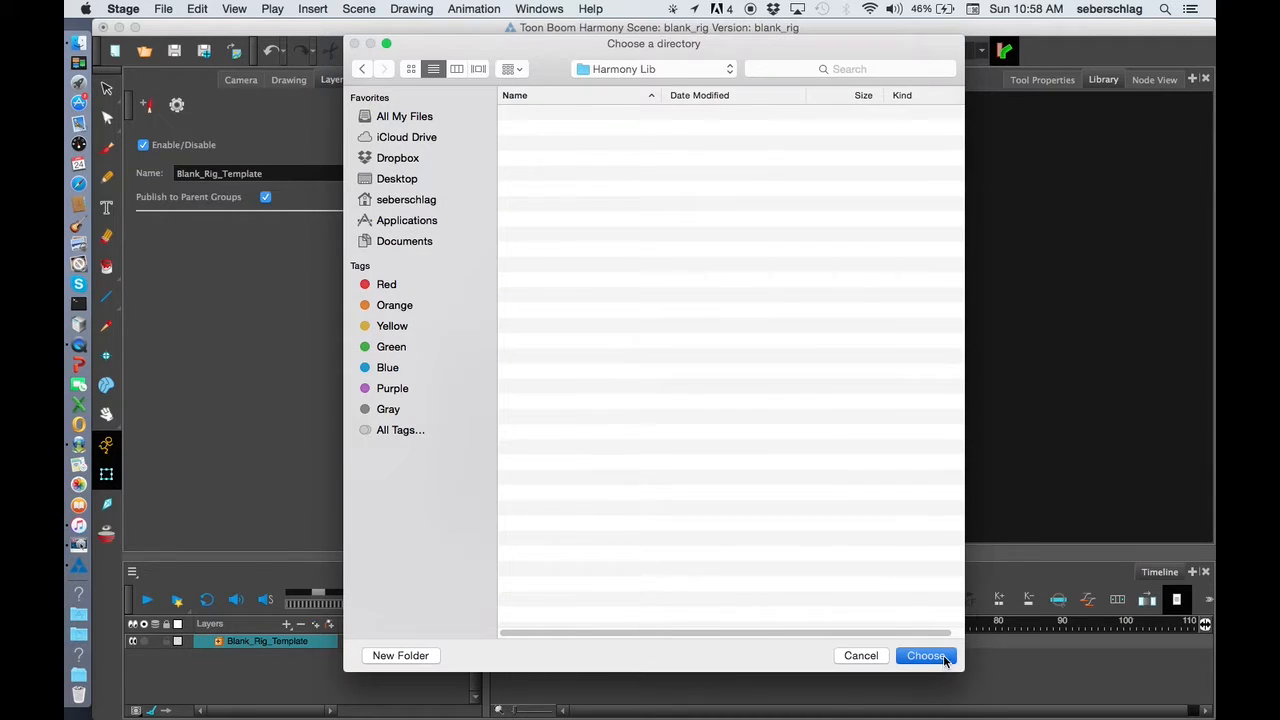
click(924, 656)
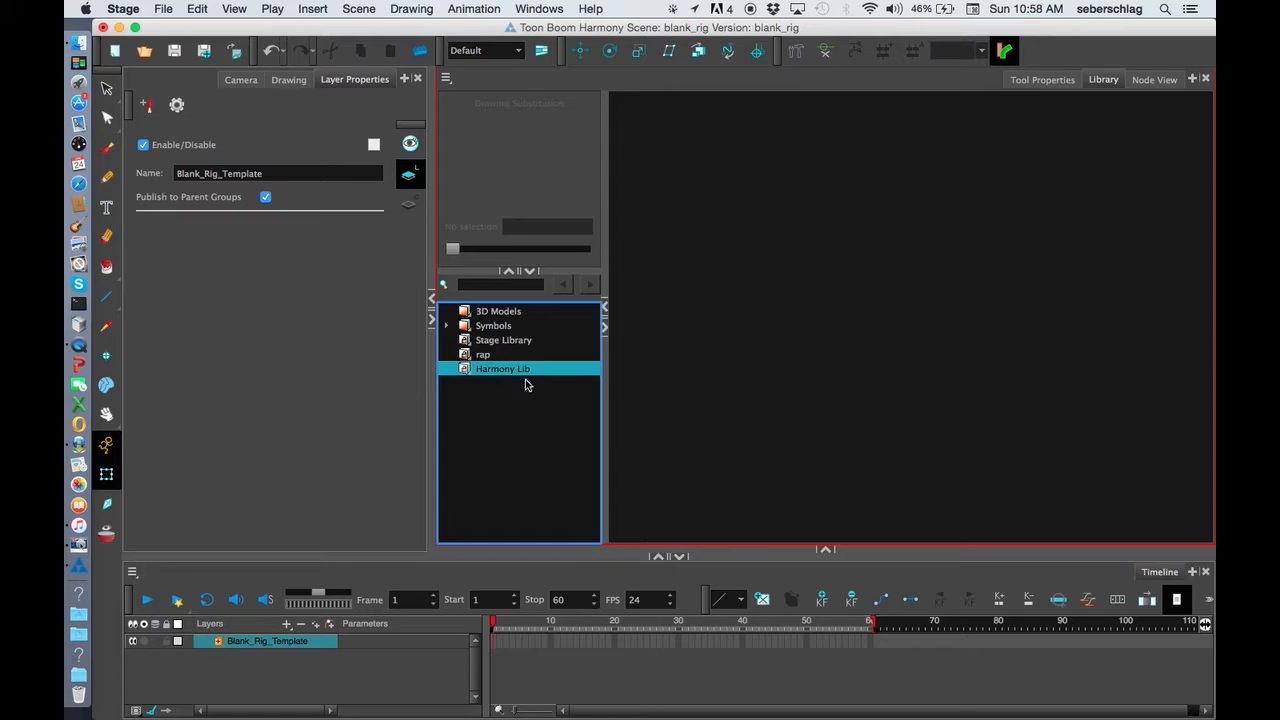
- Store the rig in Harmony Lib as the Blank_Rig_Template.tpl template
click(288, 80)
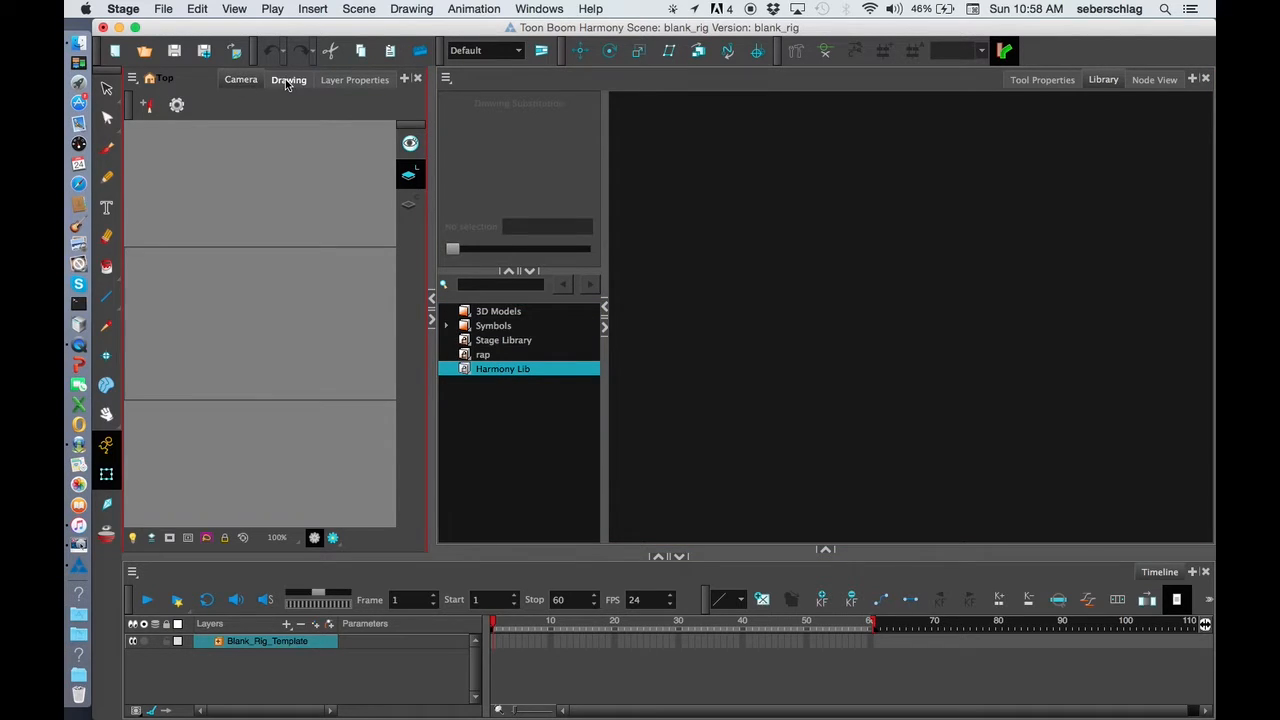
click(240, 80)
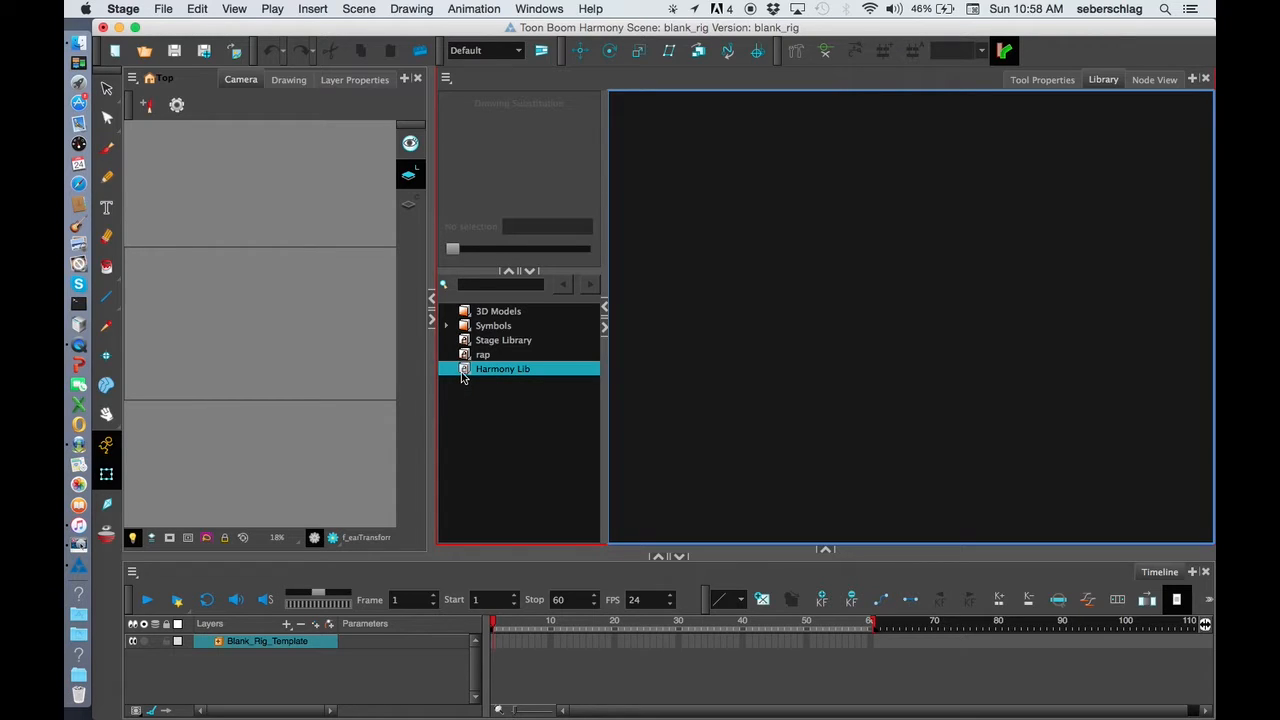
right_click(502, 368)
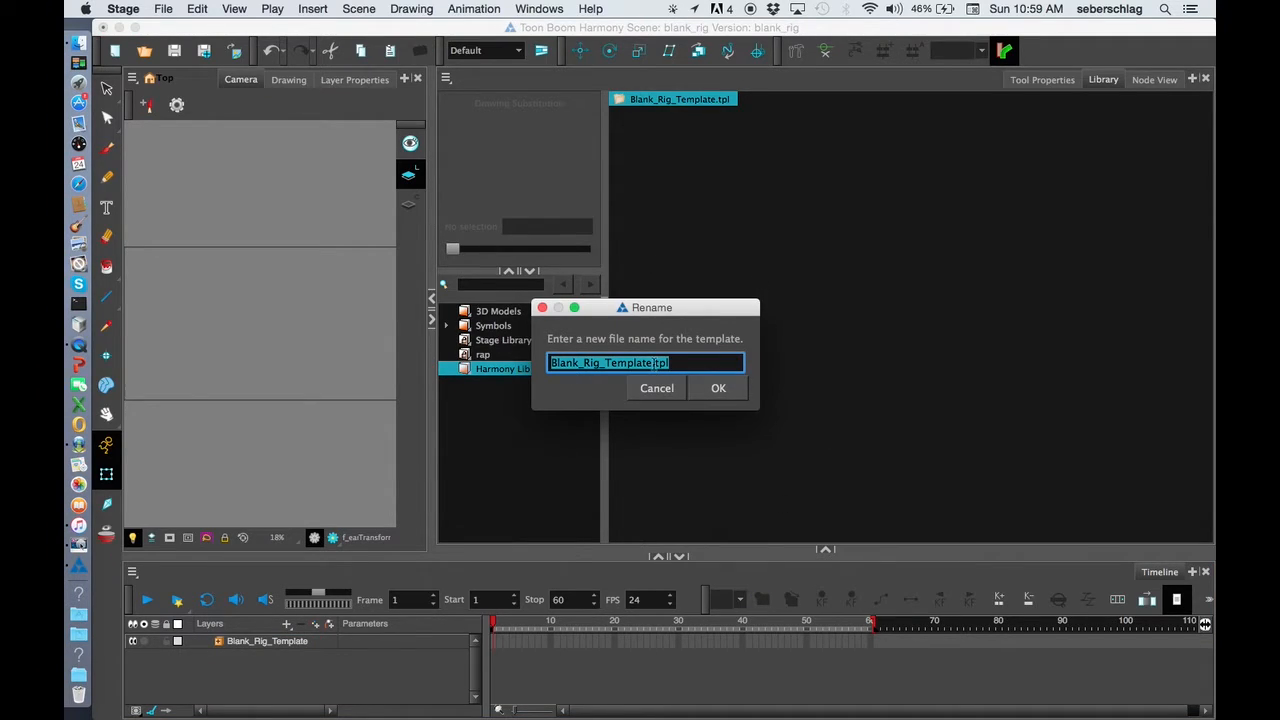
click(718, 388)
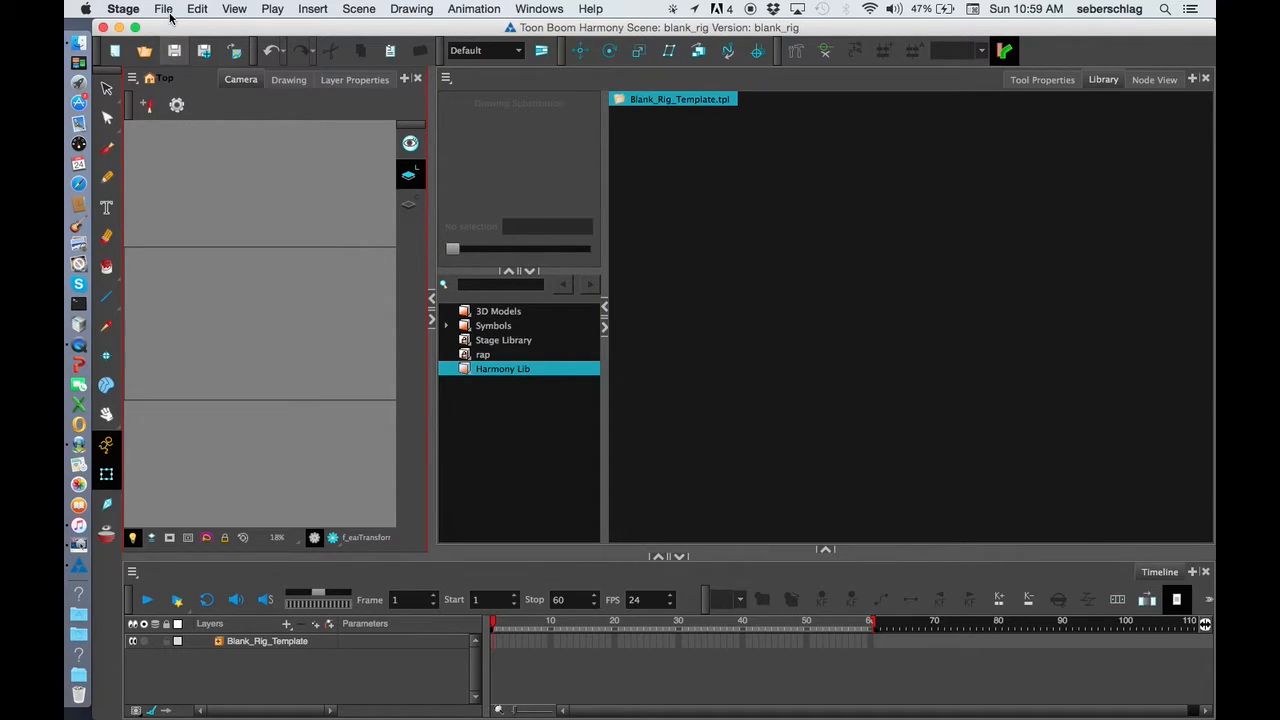
- Close the current scene from the File menu
click(164, 8)
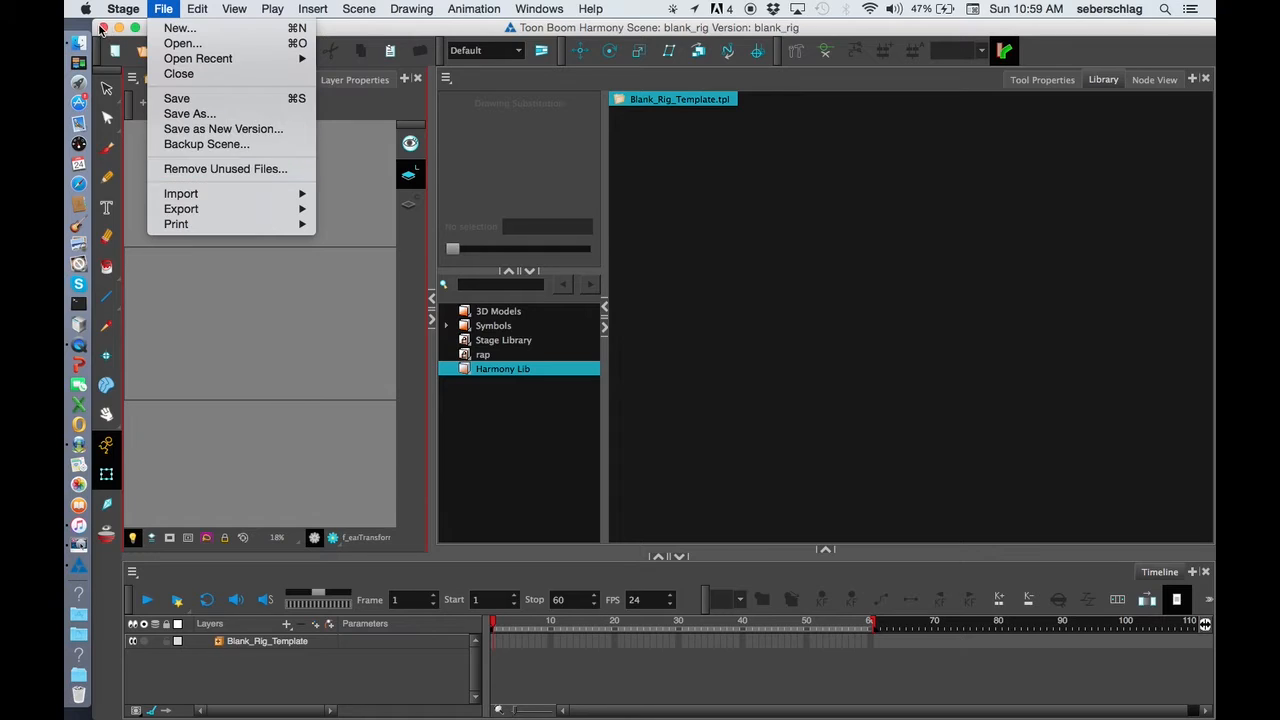
click(164, 8)
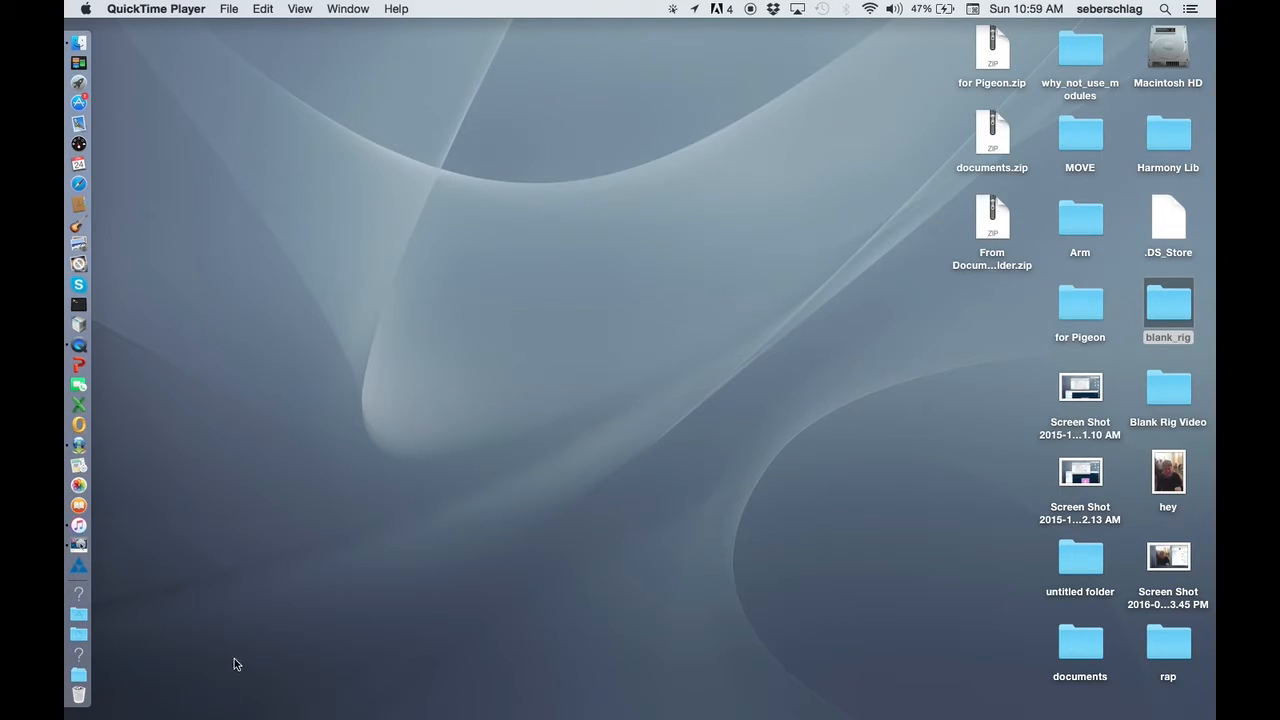
- Relaunch Harmony Stage and create a new scene named character on the Desktop
click(80, 612)
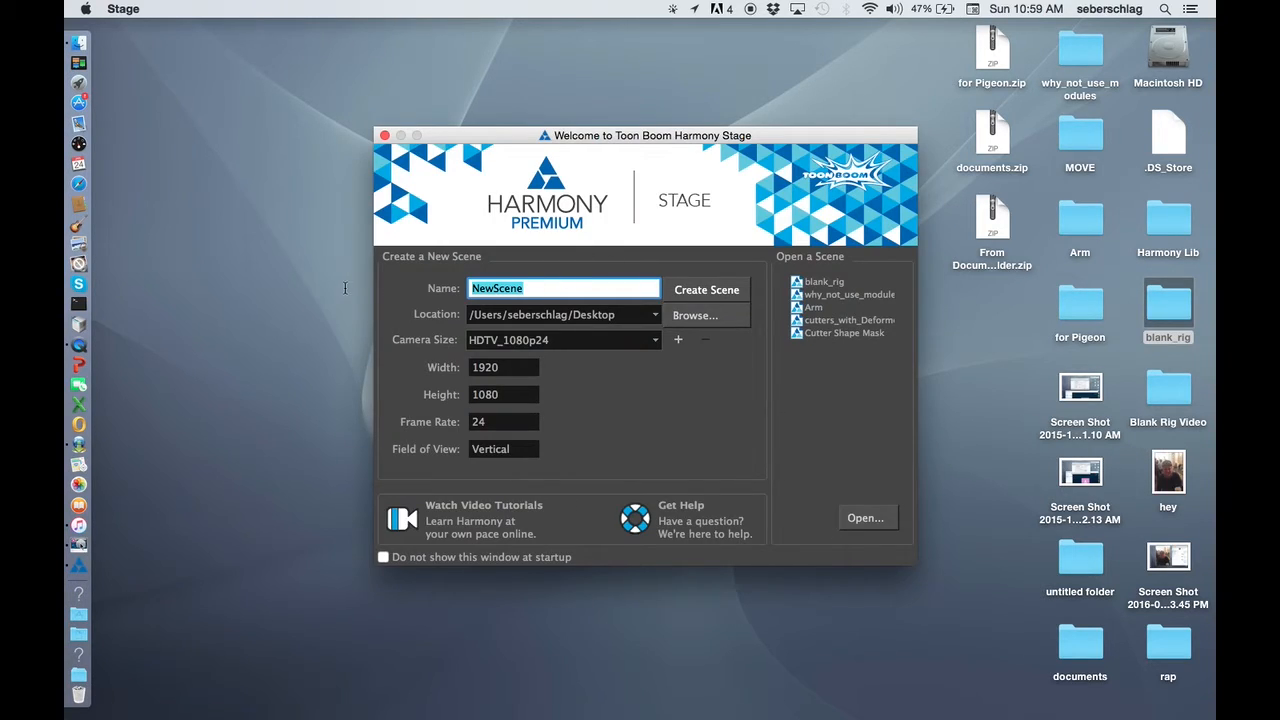
text(character)
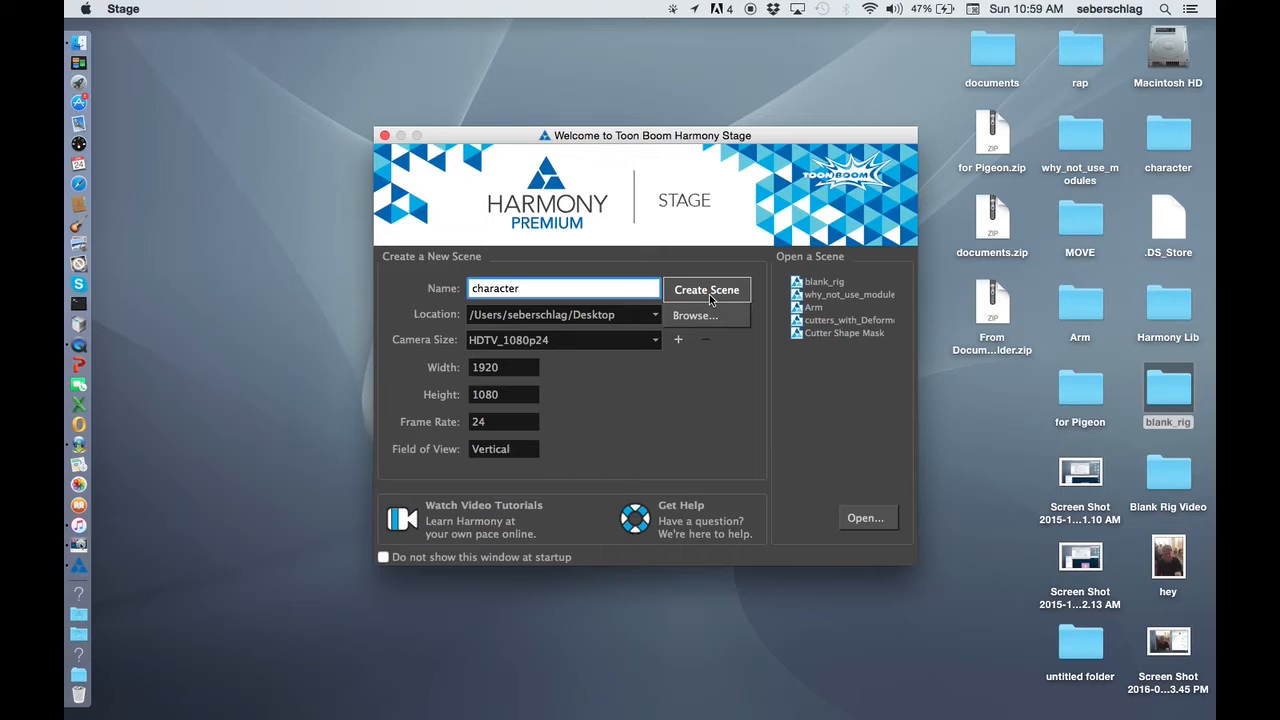
mouse_move(724, 446)
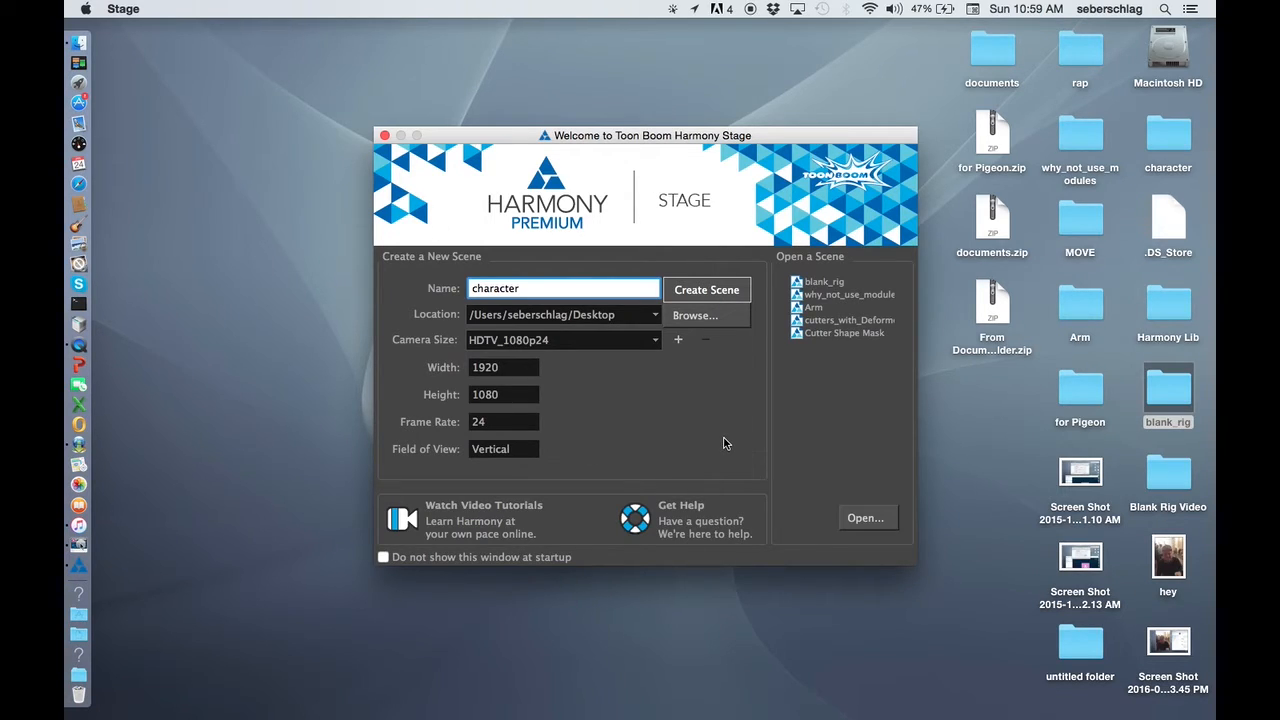
click(706, 288)
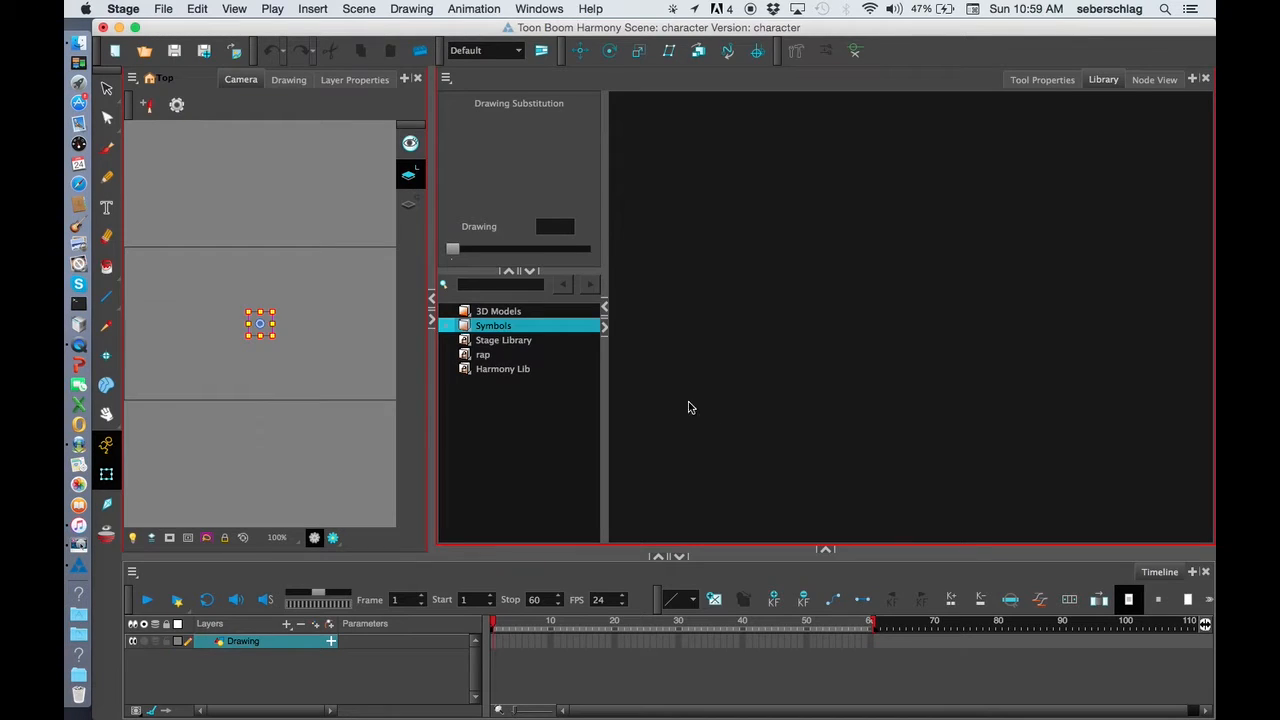
- Bring Blank_Rig_Template.tpl from Harmony Lib into the scene and view its node network
click(504, 368)
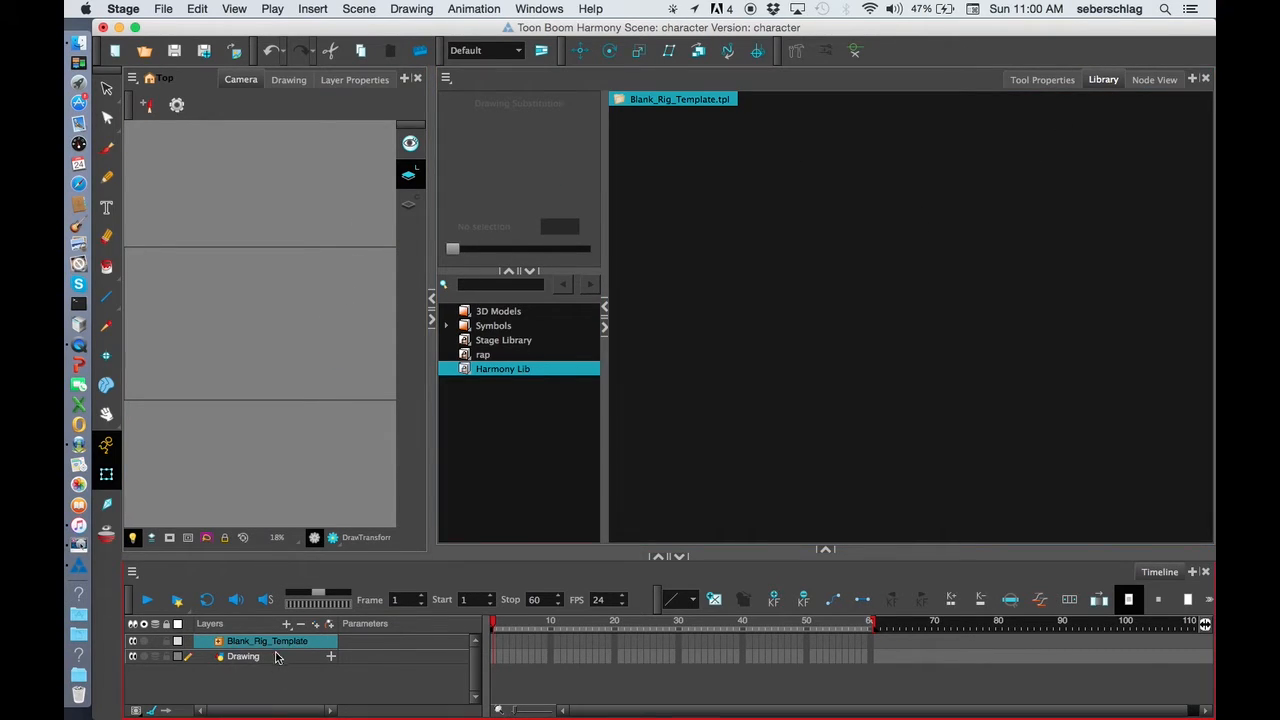
click(1154, 80)
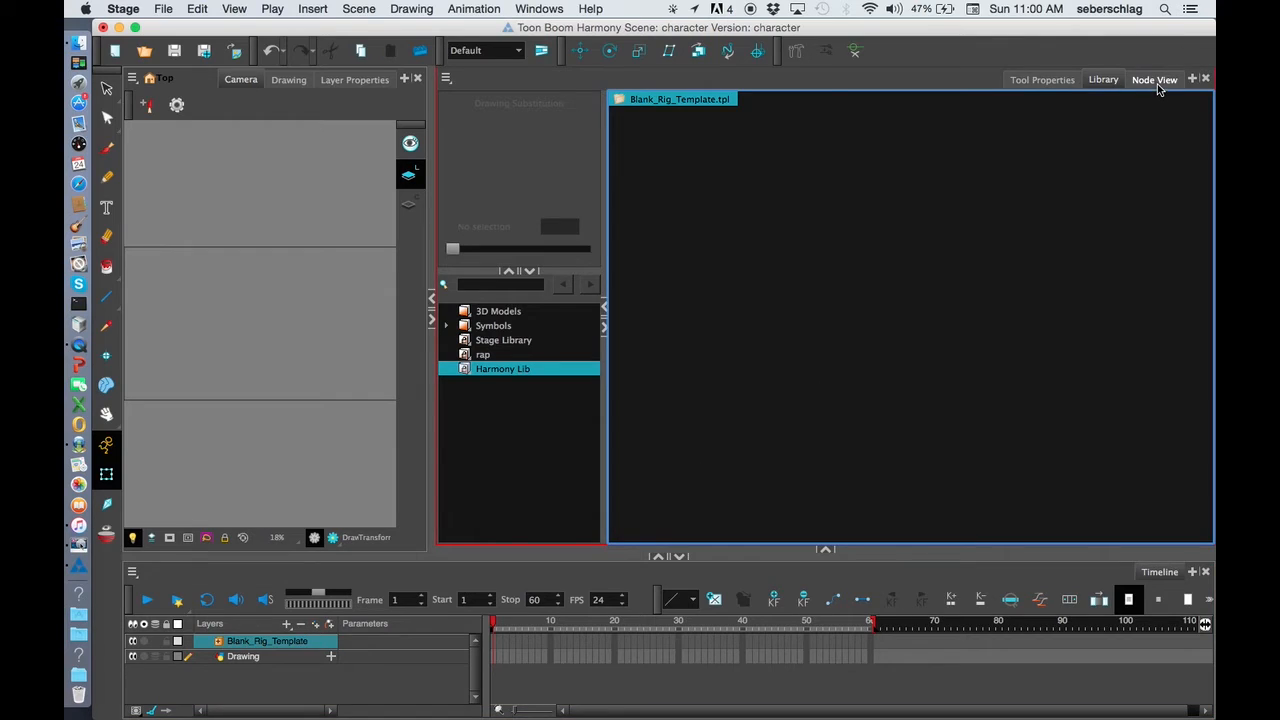
key(space)
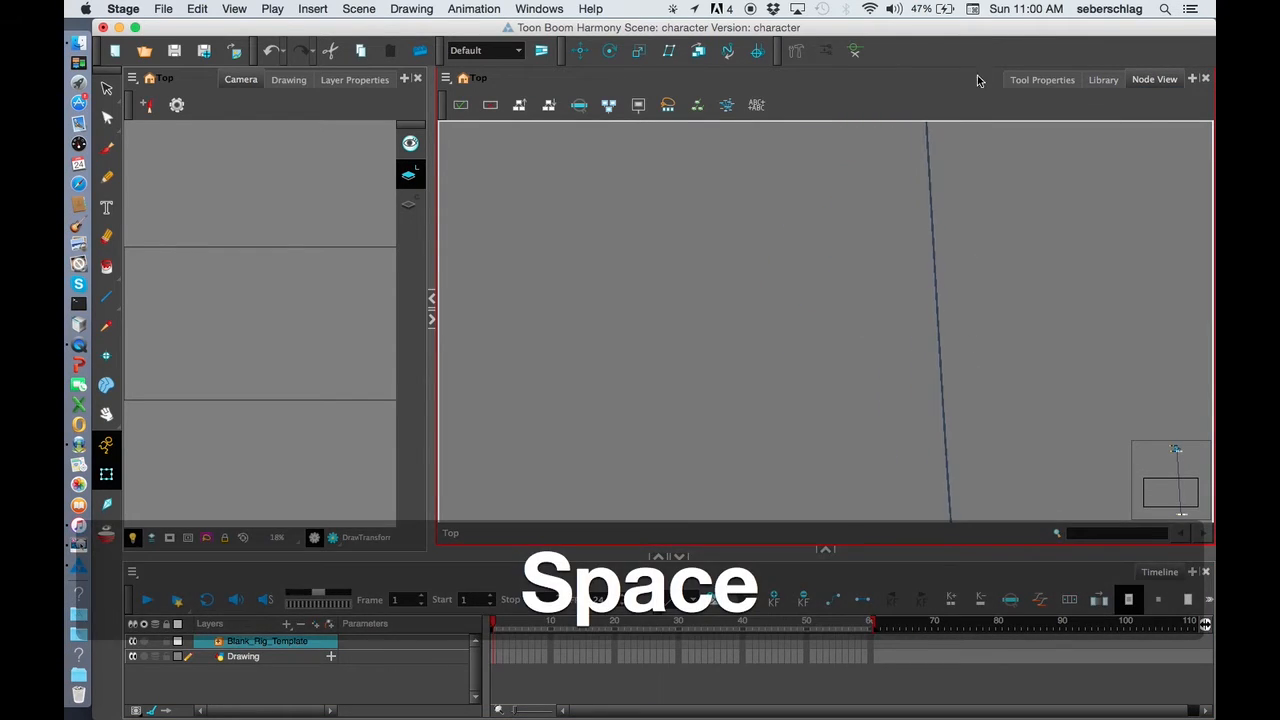